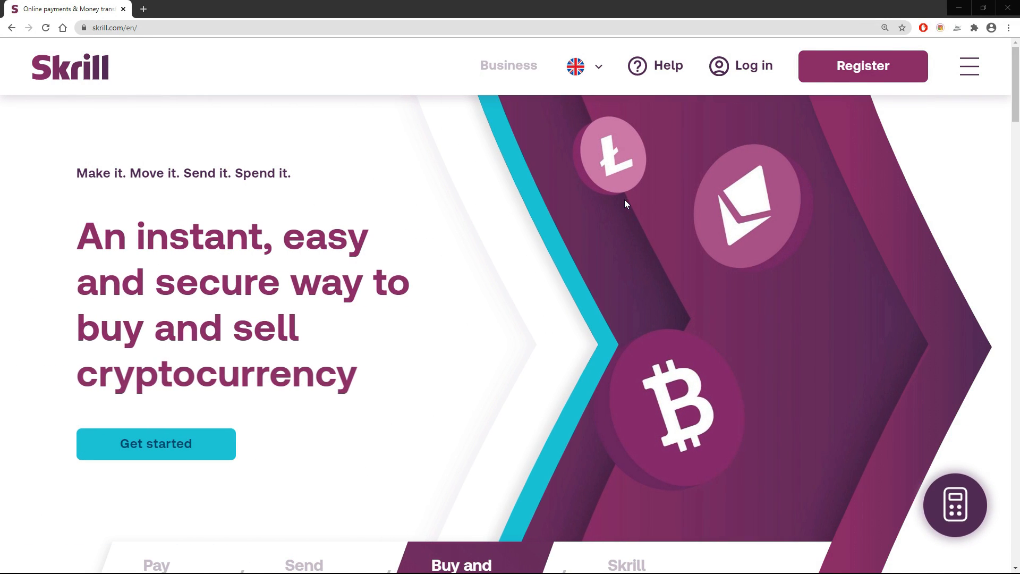
{"action": "mouse_move", "coordinate": [397, 219]}
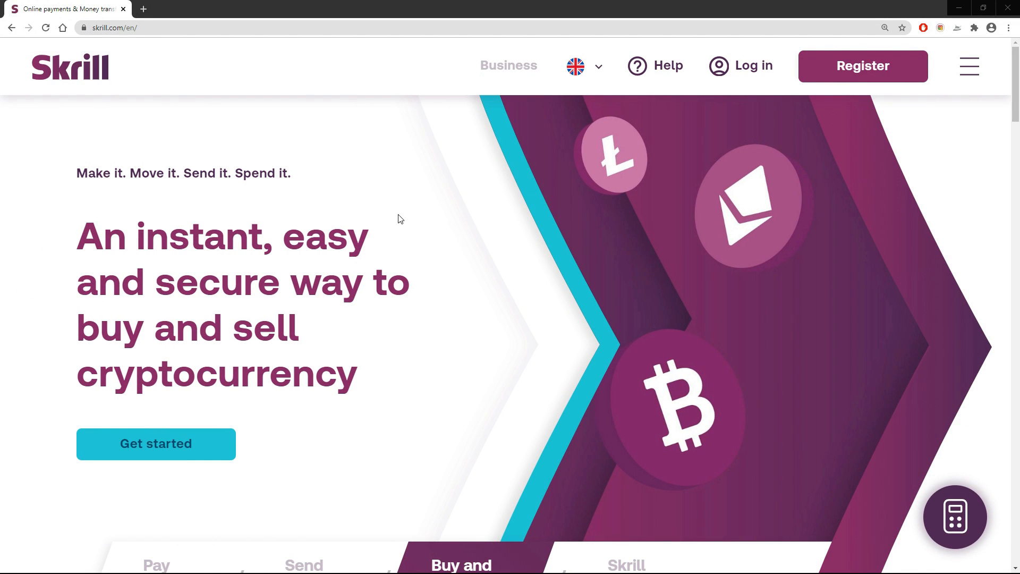
{"action": "mouse_move", "coordinate": [356, 213]}
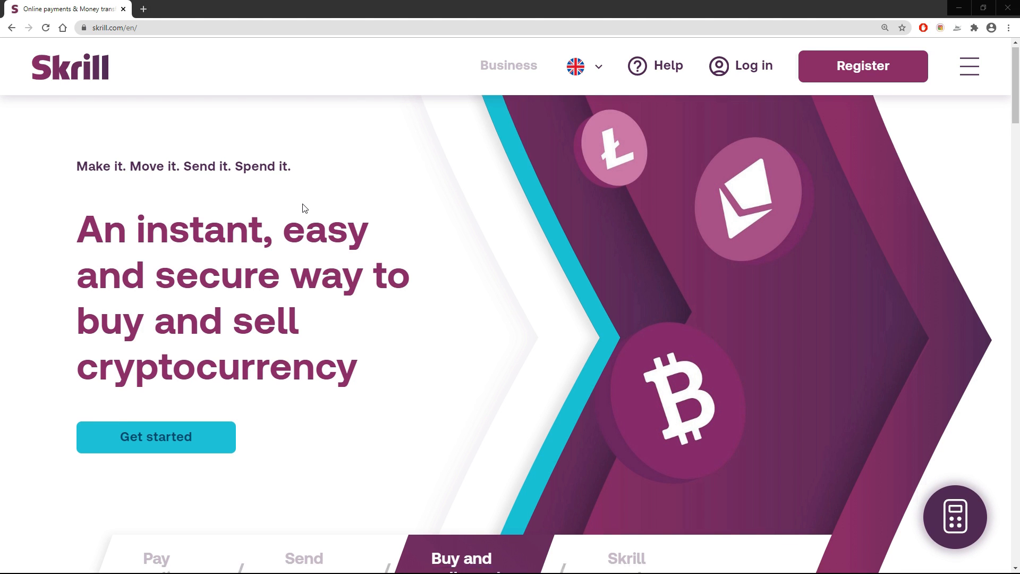
Begin a new Skrill registration and enter the user's first and last name (Jes / ws)
{"action": "scroll", "scroll_direction": "down", "scroll_amount": 3}
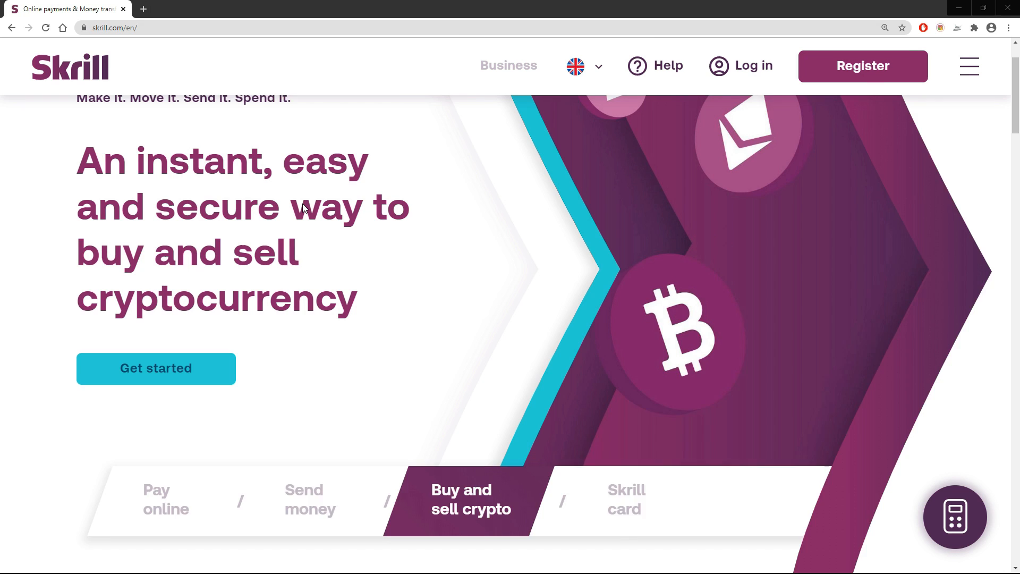
{"action": "scroll", "scroll_direction": "up", "scroll_amount": 3}
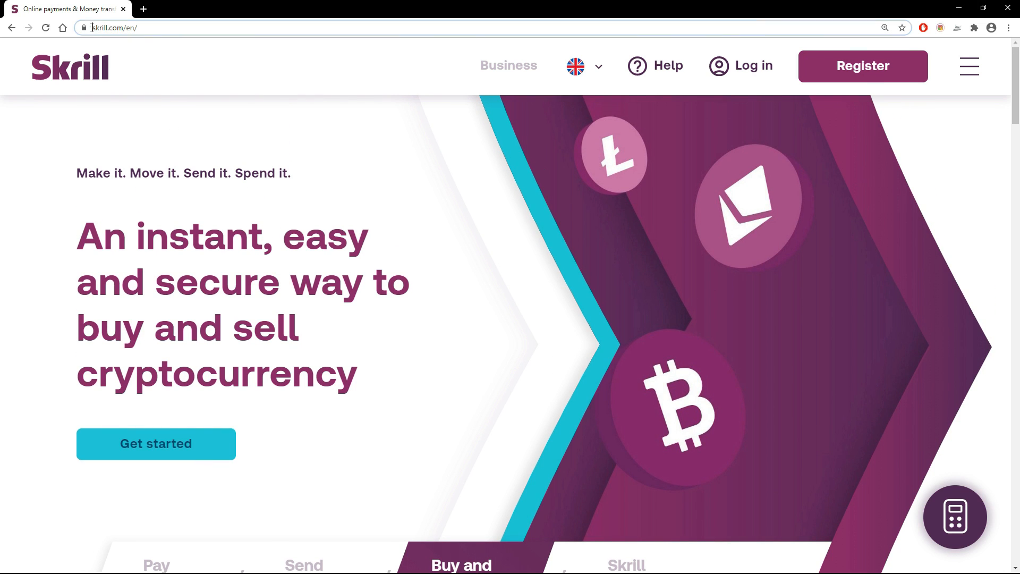
{"action": "left_click", "coordinate": [129, 28]}
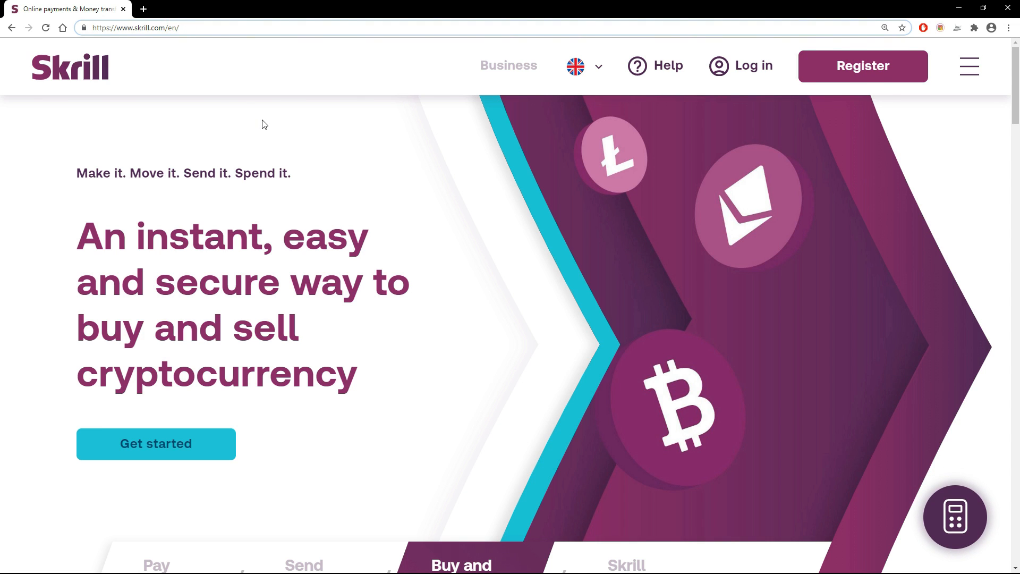
{"action": "mouse_move", "coordinate": [834, 369]}
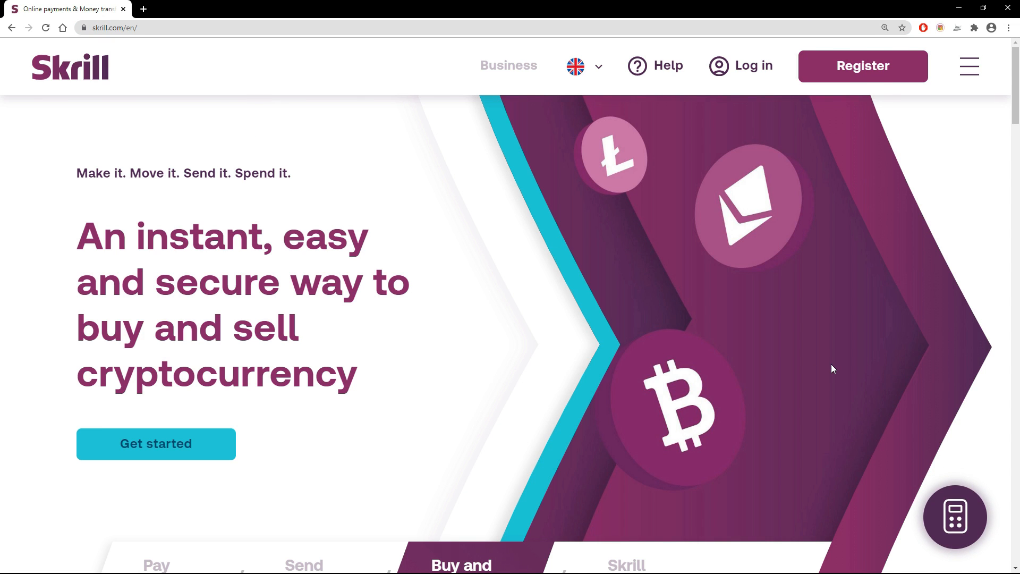
{"action": "mouse_move", "coordinate": [860, 89]}
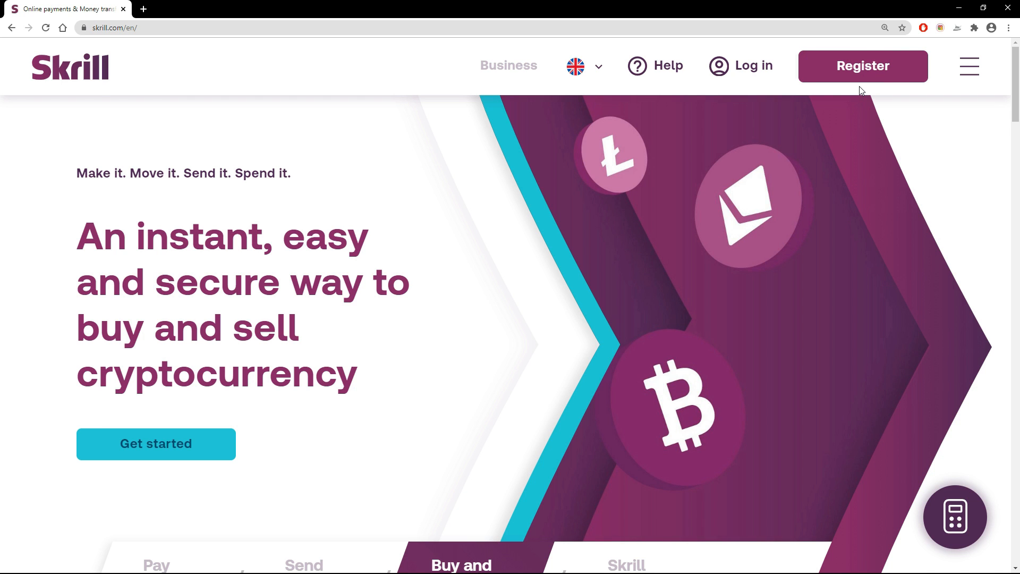
{"action": "left_click", "coordinate": [862, 66]}
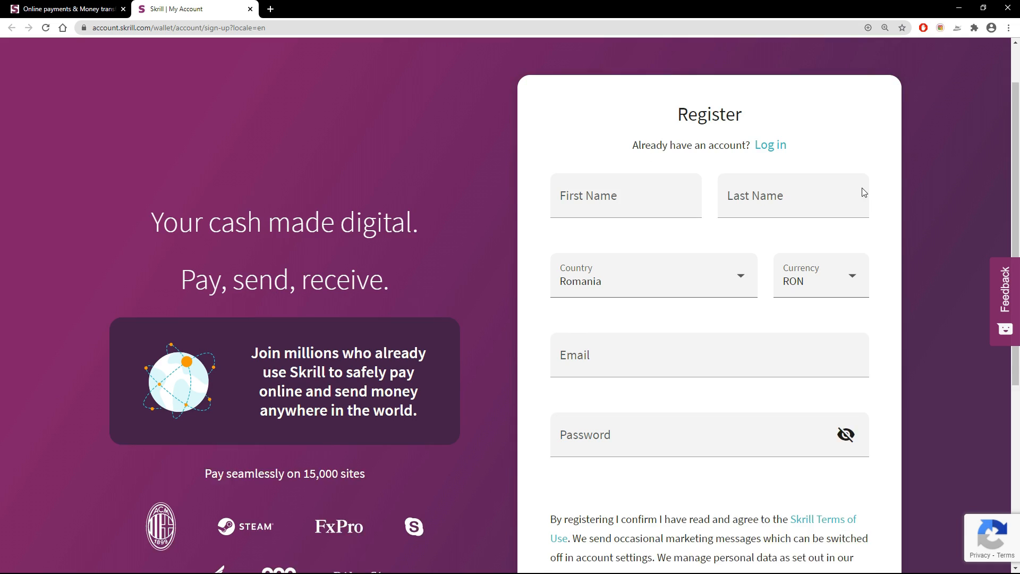
{"action": "type", "text": "Jessica"}
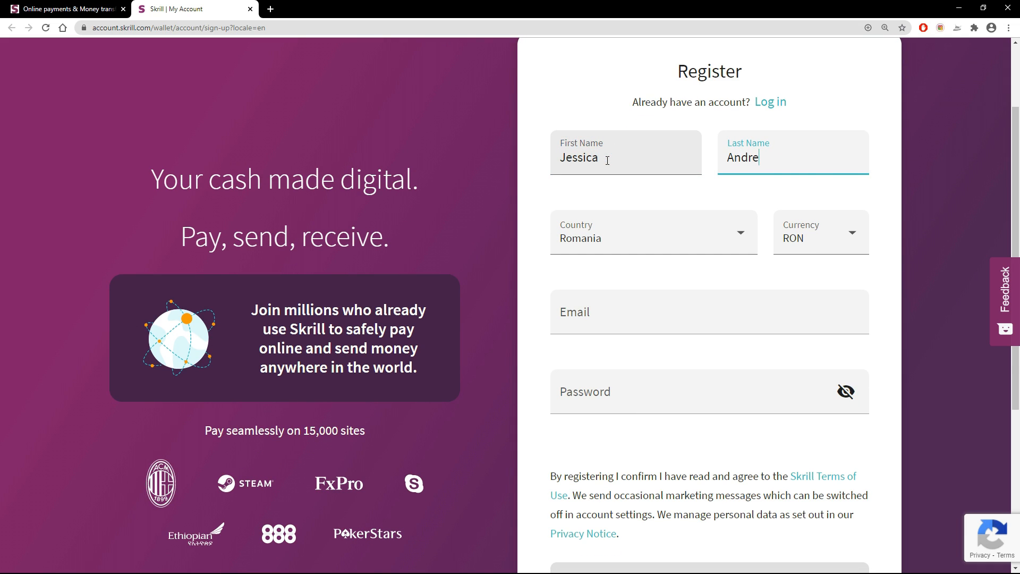
{"action": "type", "text": "ws"}
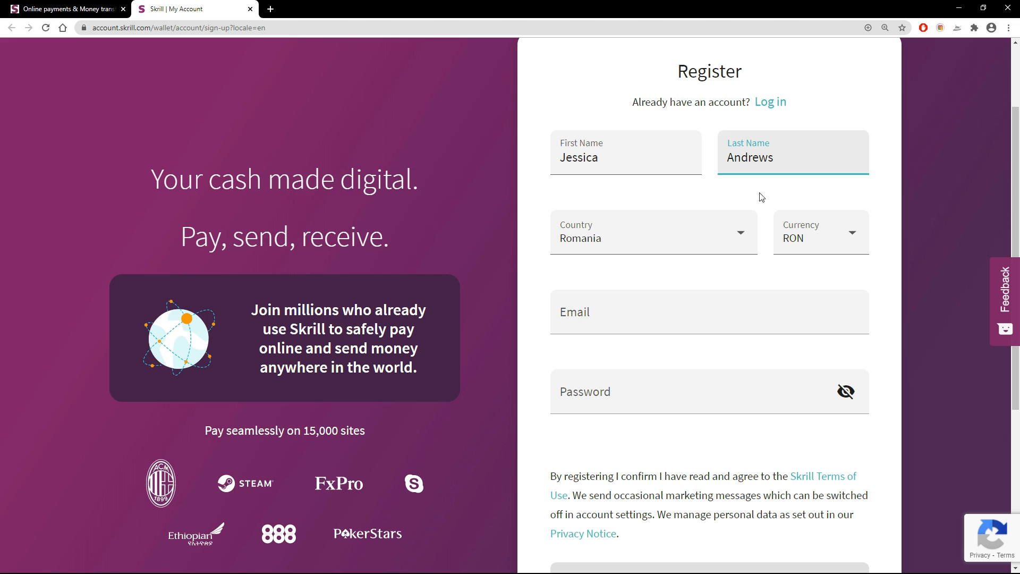
Set the account currency to USD
{"action": "left_click", "coordinate": [819, 233]}
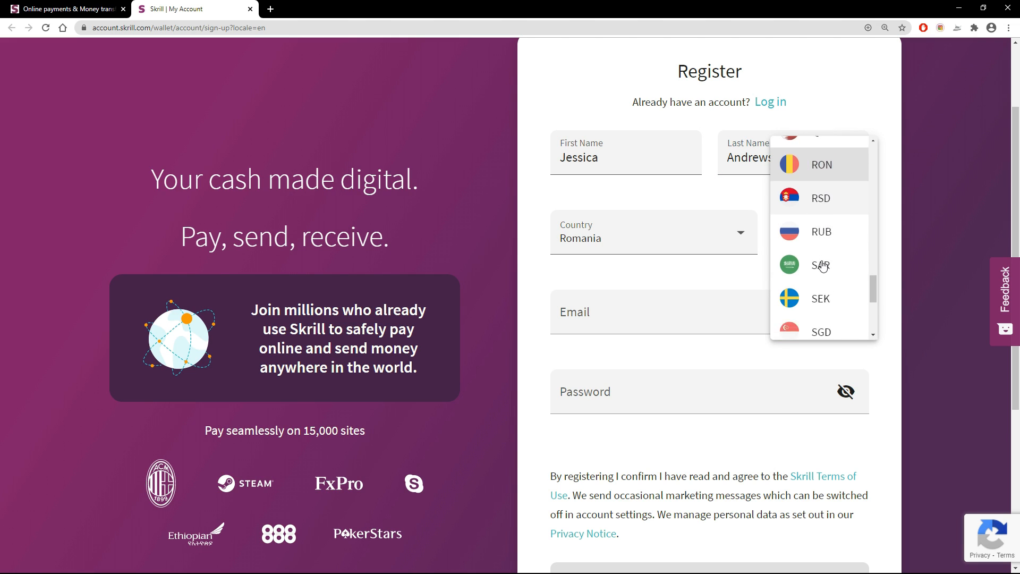
{"action": "scroll", "scroll_direction": "down", "scroll_amount": 3}
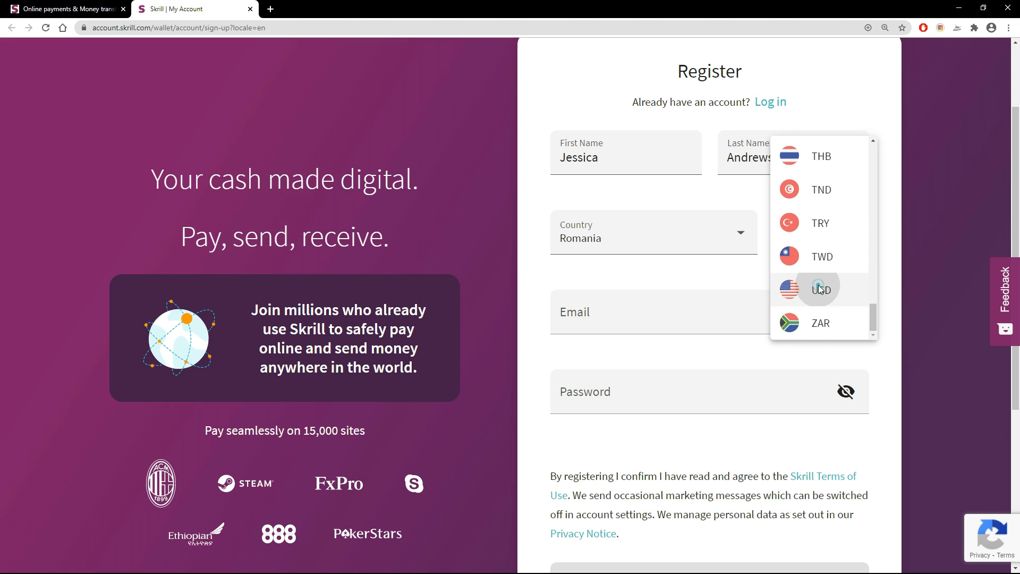
{"action": "left_click", "coordinate": [822, 289]}
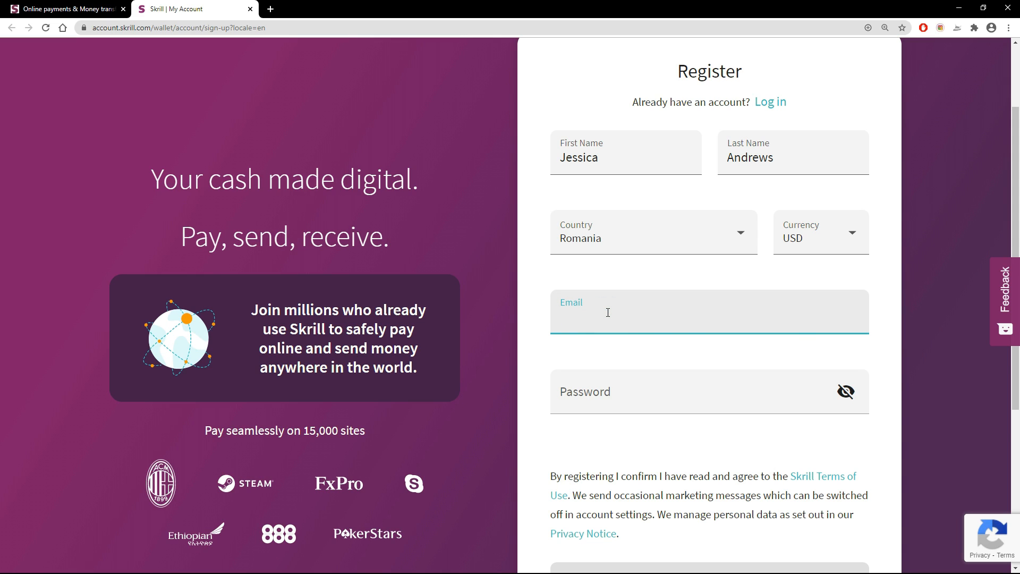
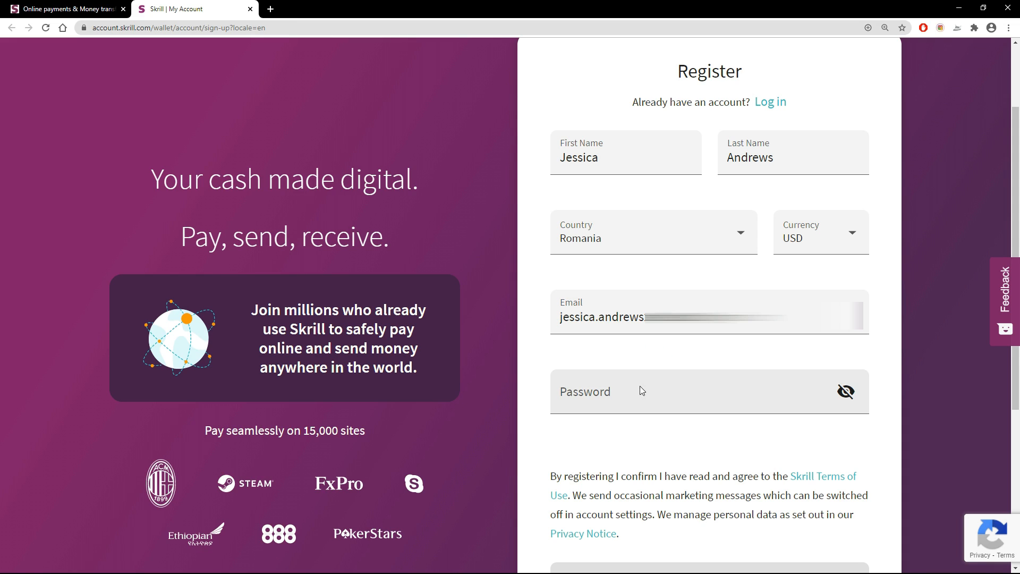
{"action": "left_click", "coordinate": [650, 391]}
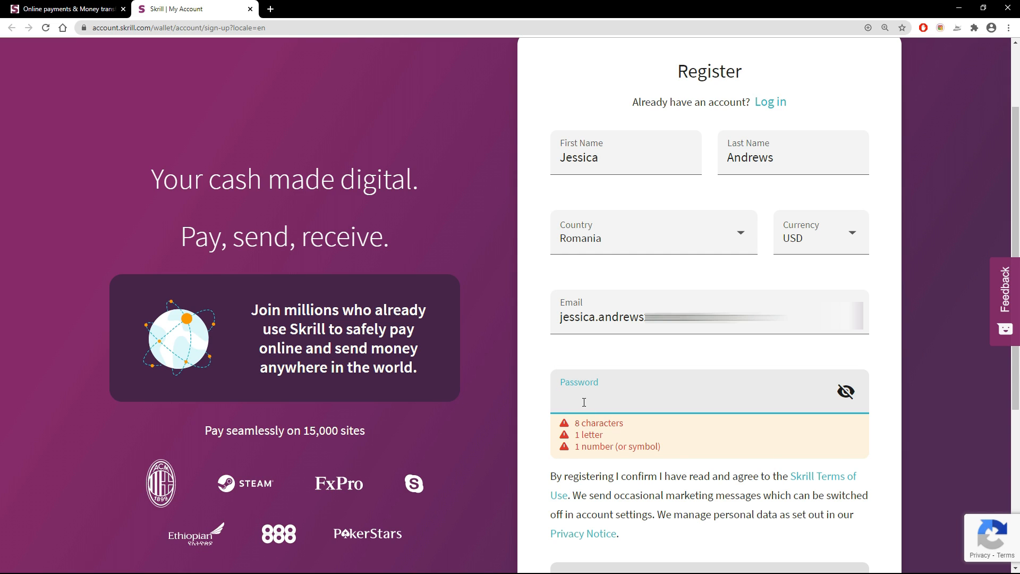
{"action": "type", "text": "password"}
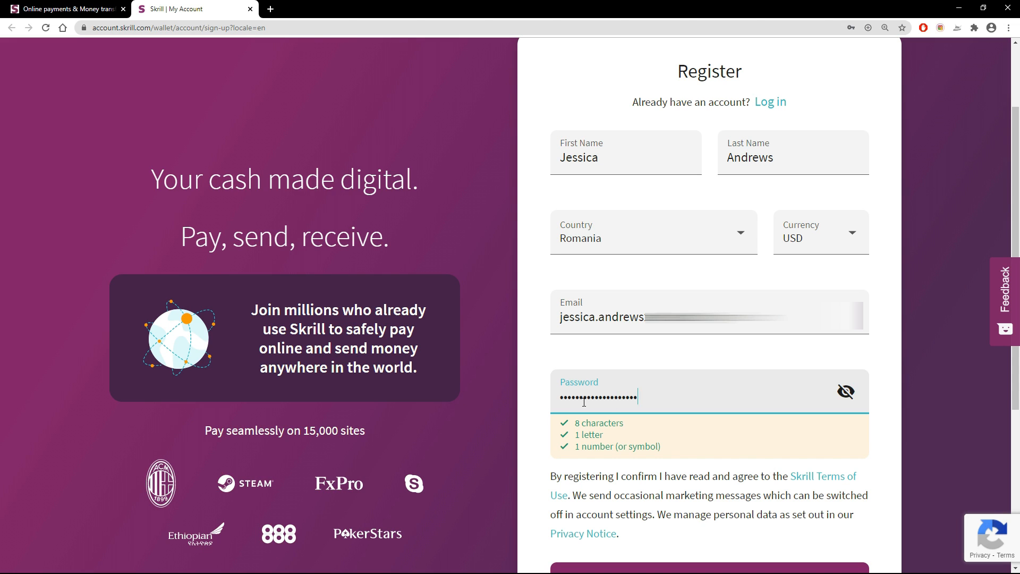
{"action": "scroll", "scroll_direction": "down", "scroll_amount": 3}
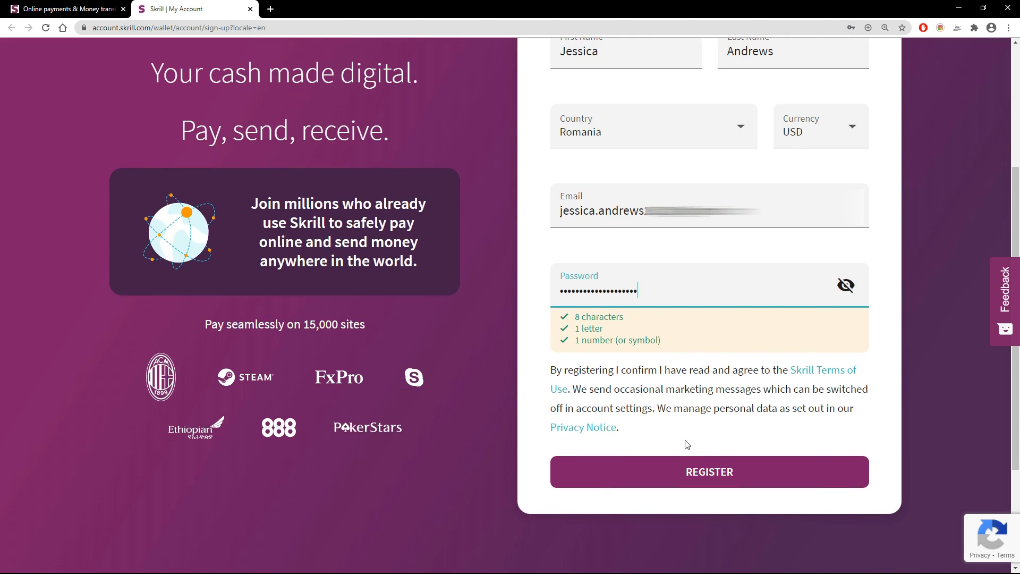
{"action": "left_click", "coordinate": [708, 472]}
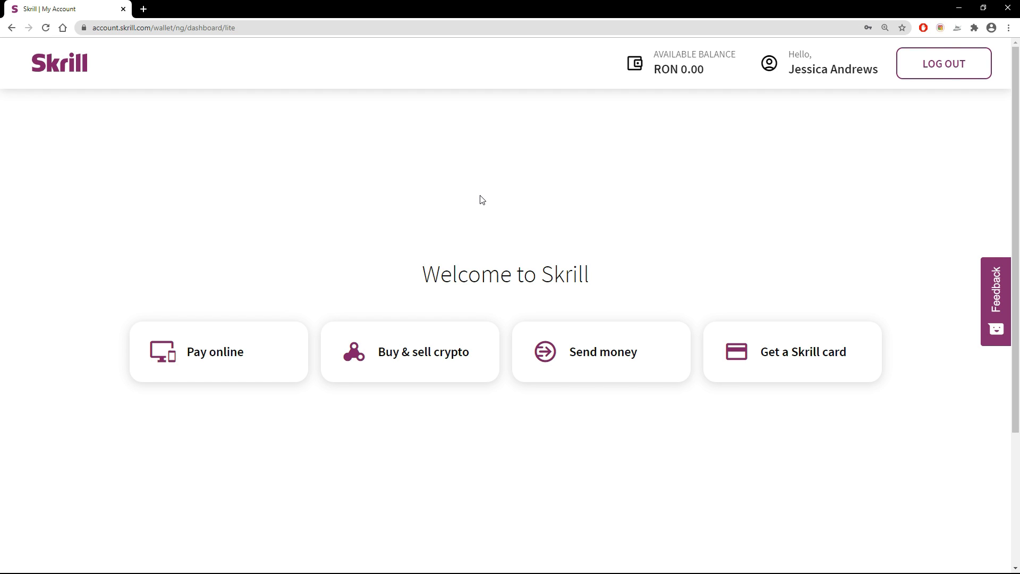
Browse the Pay online, Buy & sell crypto, Send money and Skrill card overviews, ending on Pay online
{"action": "left_click", "coordinate": [215, 352]}
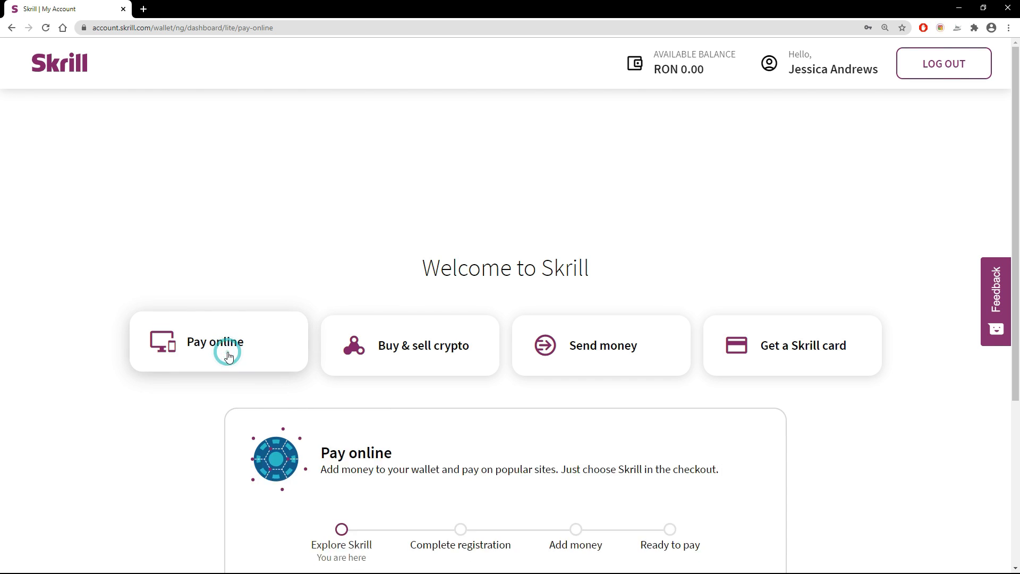
{"action": "scroll", "scroll_direction": "up", "scroll_amount": 3}
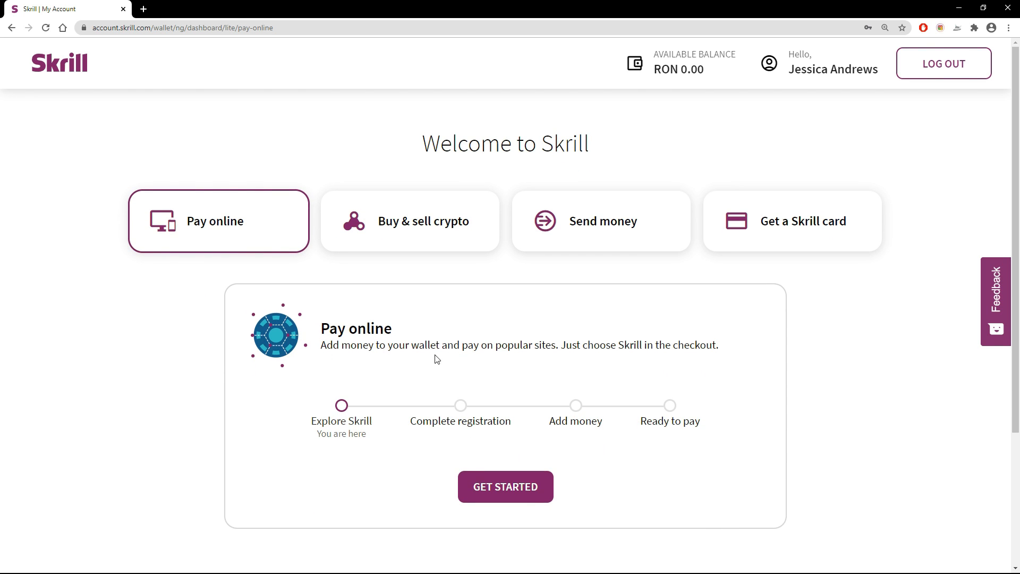
{"action": "mouse_move", "coordinate": [422, 359]}
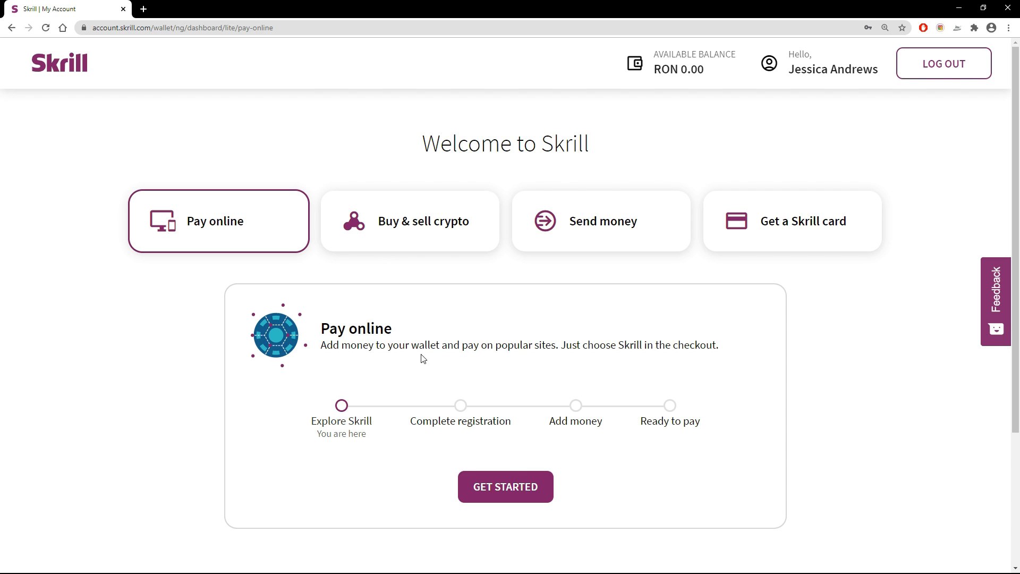
{"action": "left_click", "coordinate": [410, 221]}
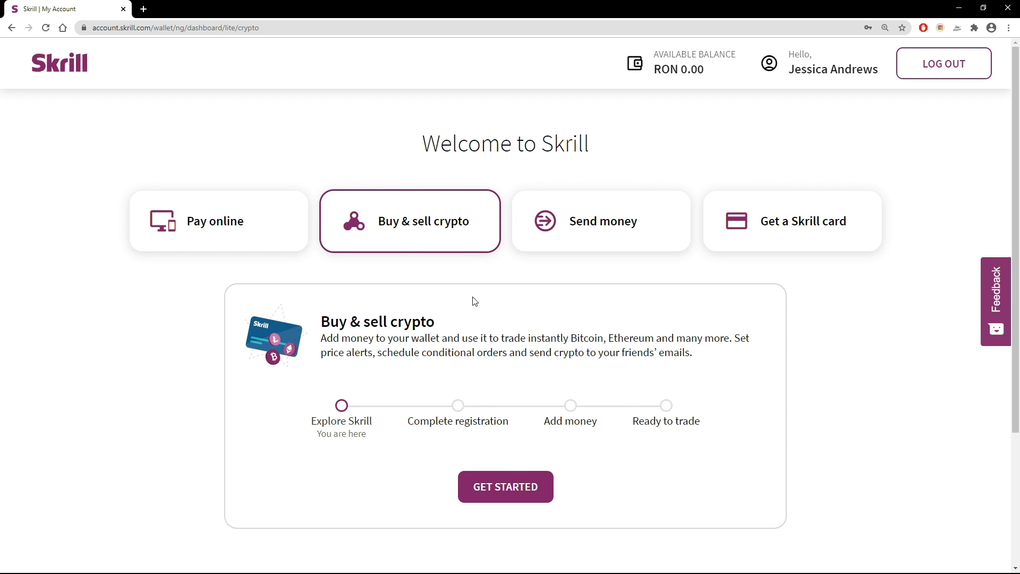
{"action": "mouse_move", "coordinate": [638, 271]}
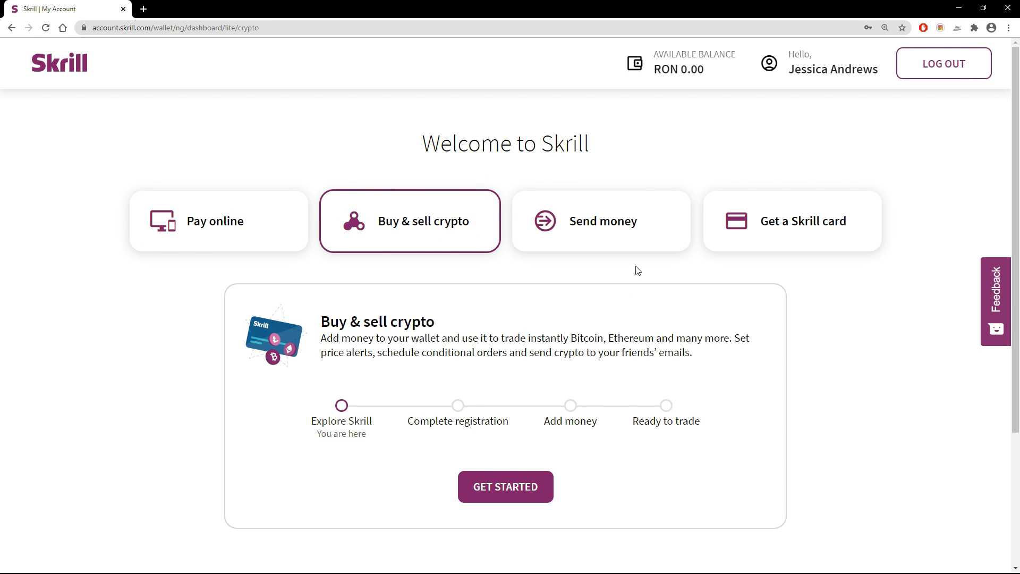
{"action": "left_click", "coordinate": [600, 221]}
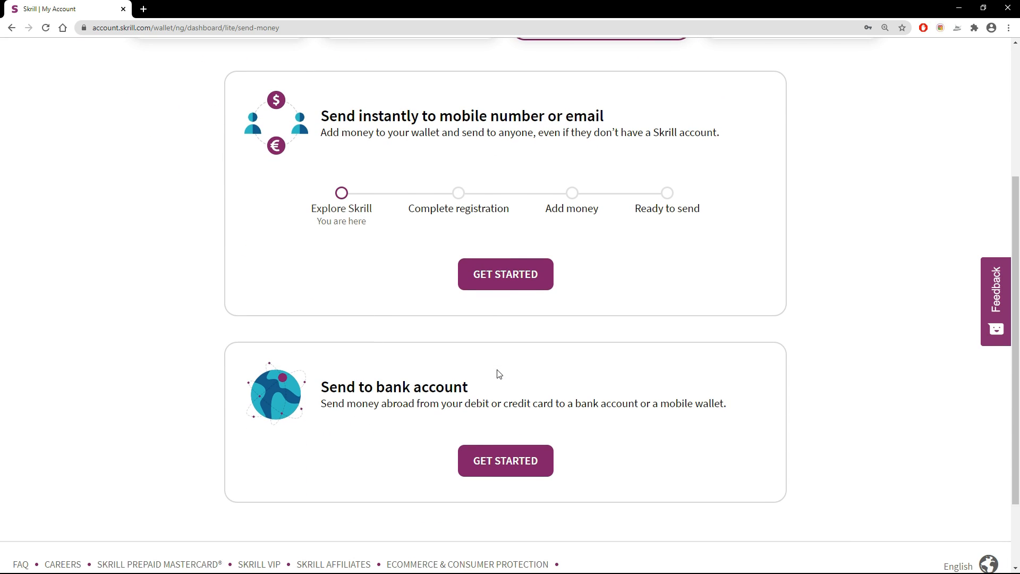
{"action": "scroll", "scroll_direction": "up", "scroll_amount": 3}
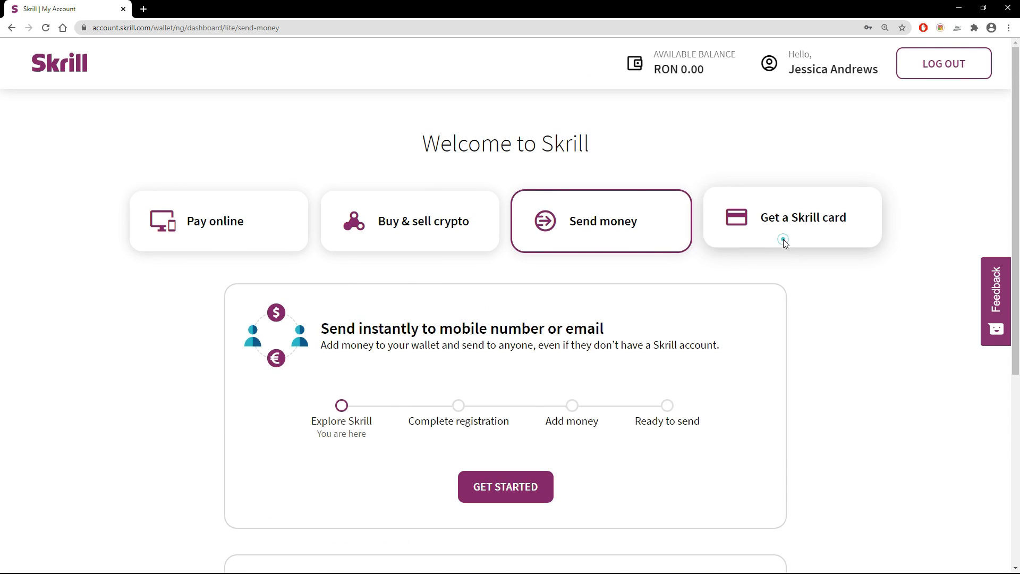
{"action": "left_click", "coordinate": [792, 221]}
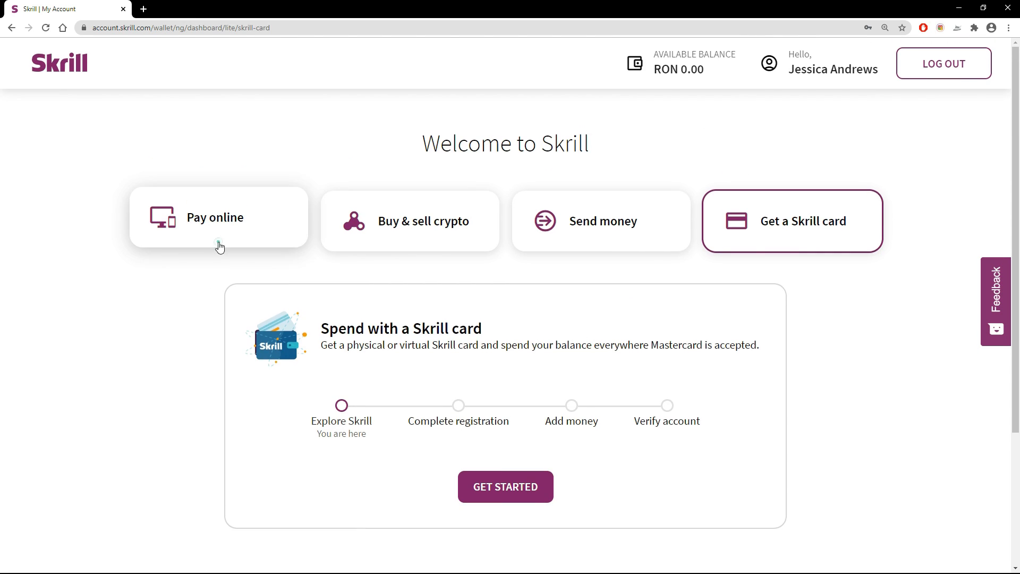
{"action": "left_click", "coordinate": [218, 221]}
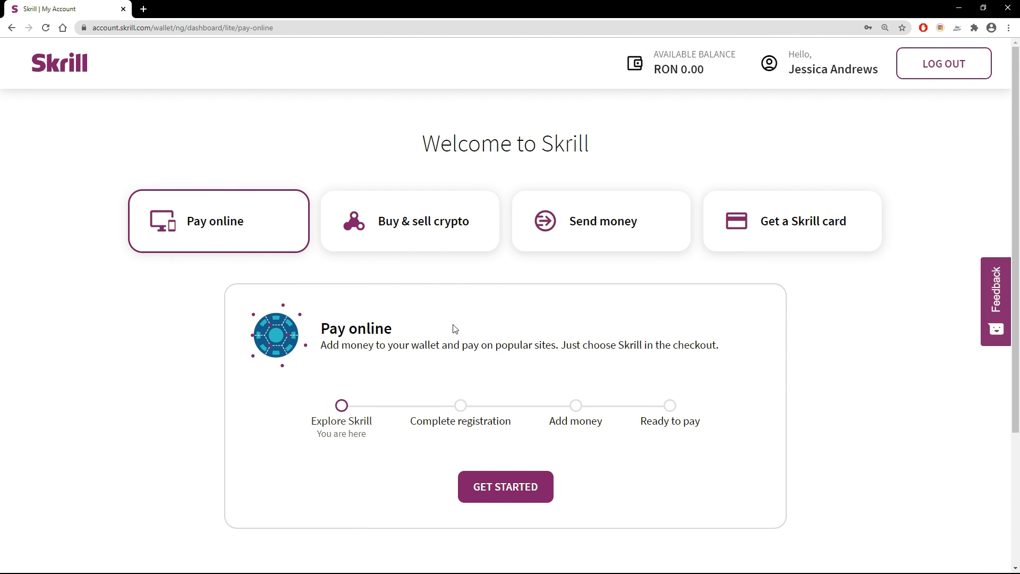
{"action": "mouse_move", "coordinate": [533, 294]}
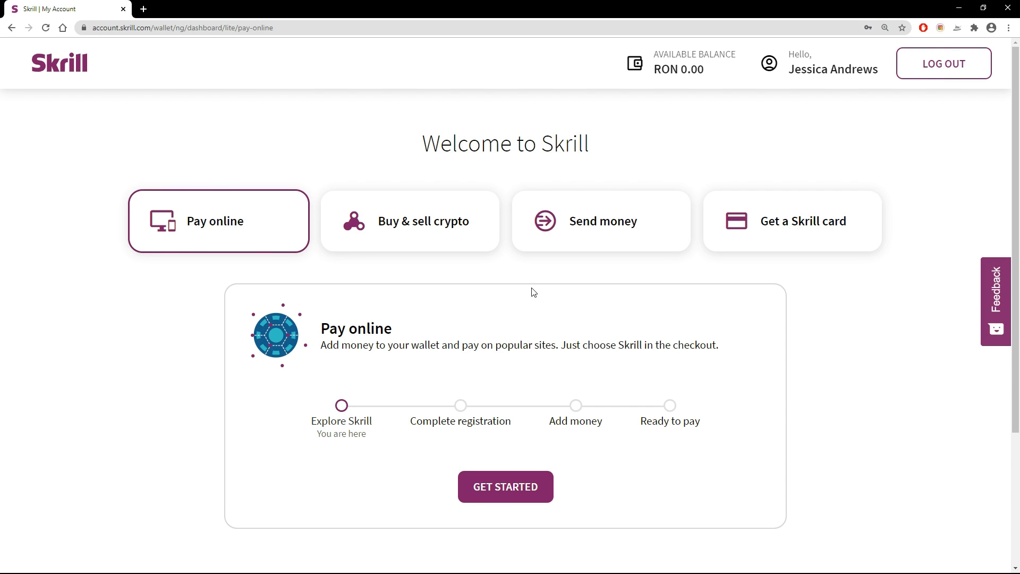
Start Pay online registration and review the blank Complete registration address details form
{"action": "scroll", "scroll_direction": "down", "scroll_amount": 3}
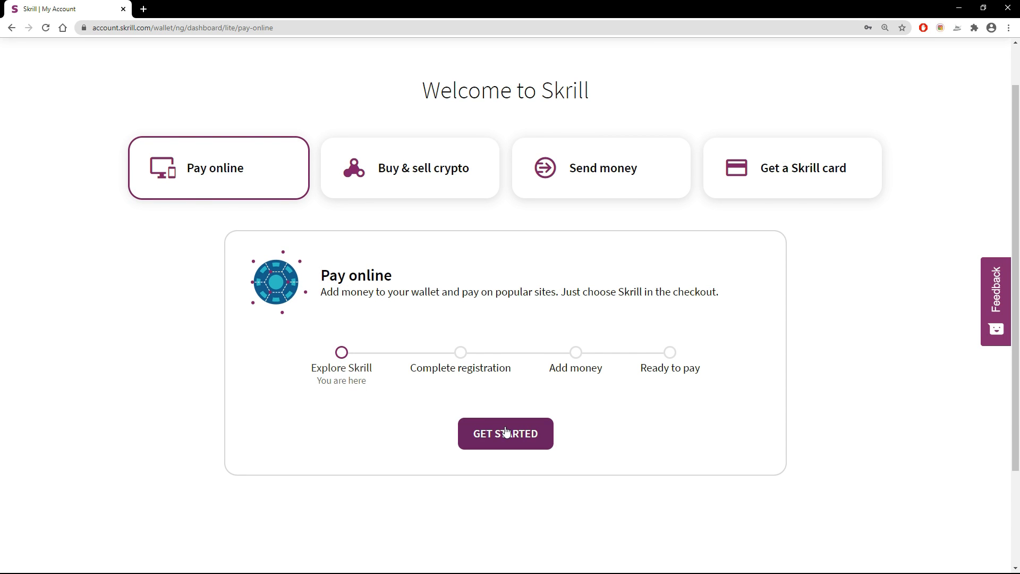
{"action": "left_click", "coordinate": [504, 434]}
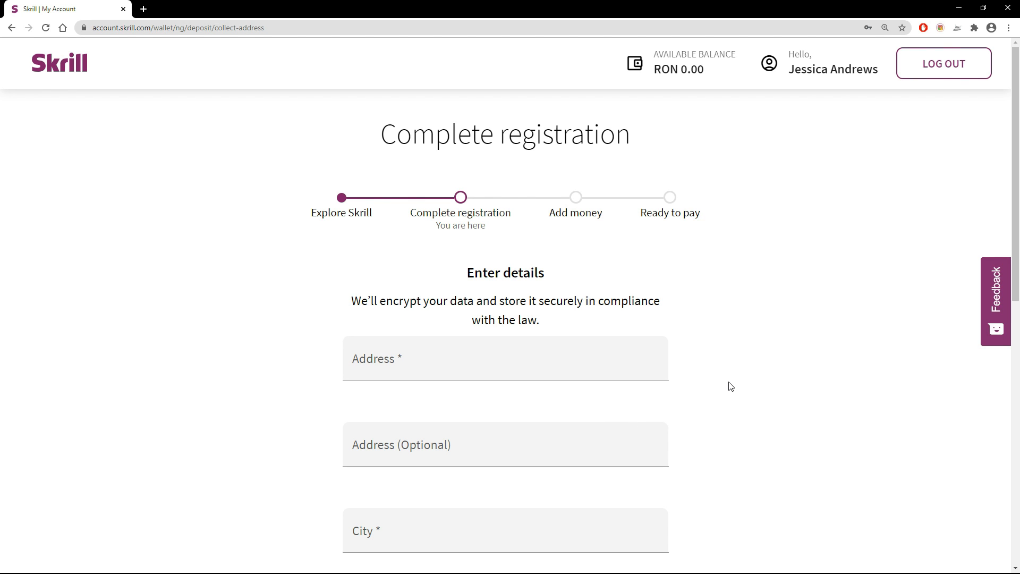
{"action": "scroll", "scroll_direction": "down", "scroll_amount": 3}
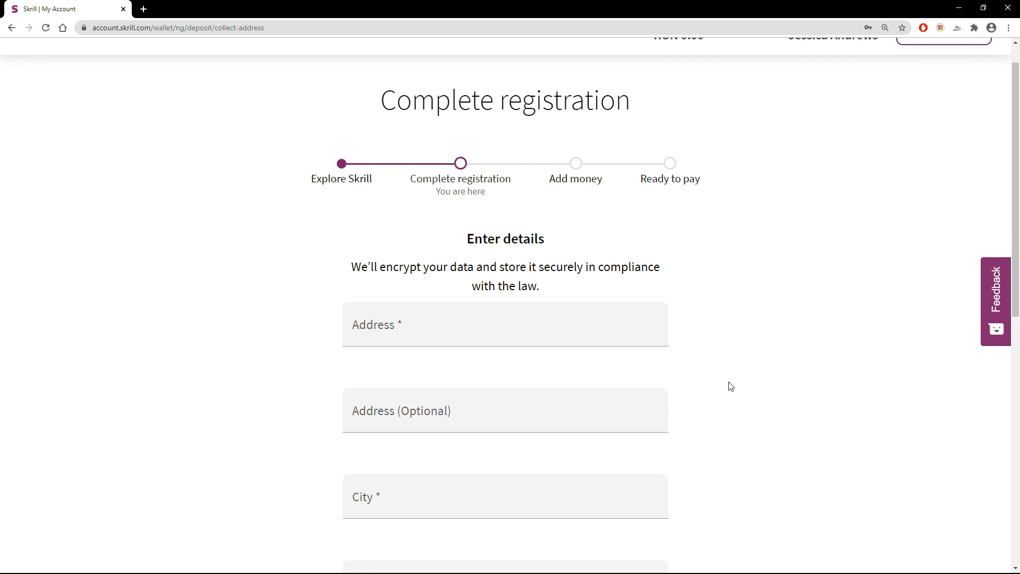
{"action": "scroll", "scroll_direction": "down", "scroll_amount": 3}
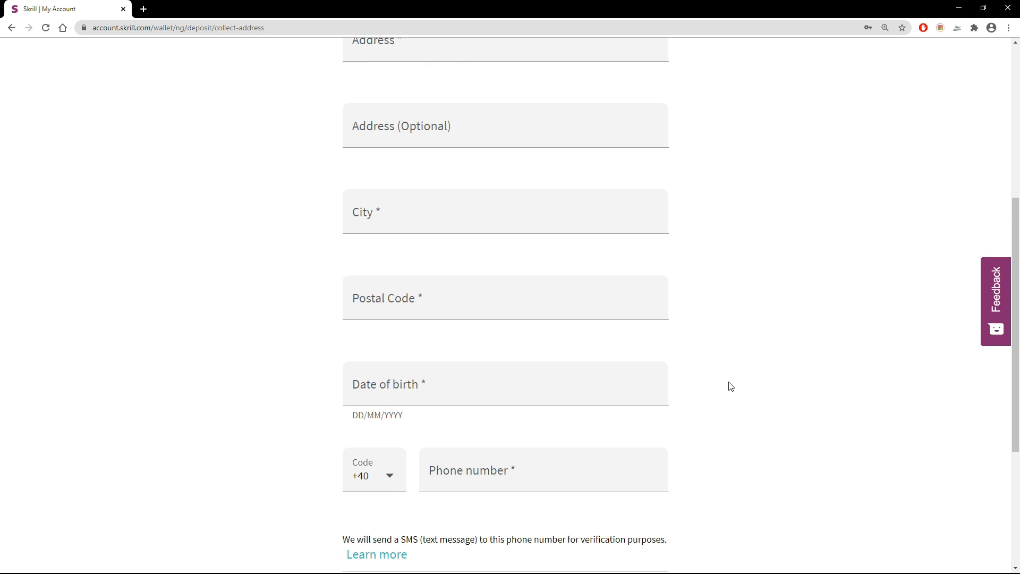
{"action": "scroll", "scroll_direction": "down", "scroll_amount": 3}
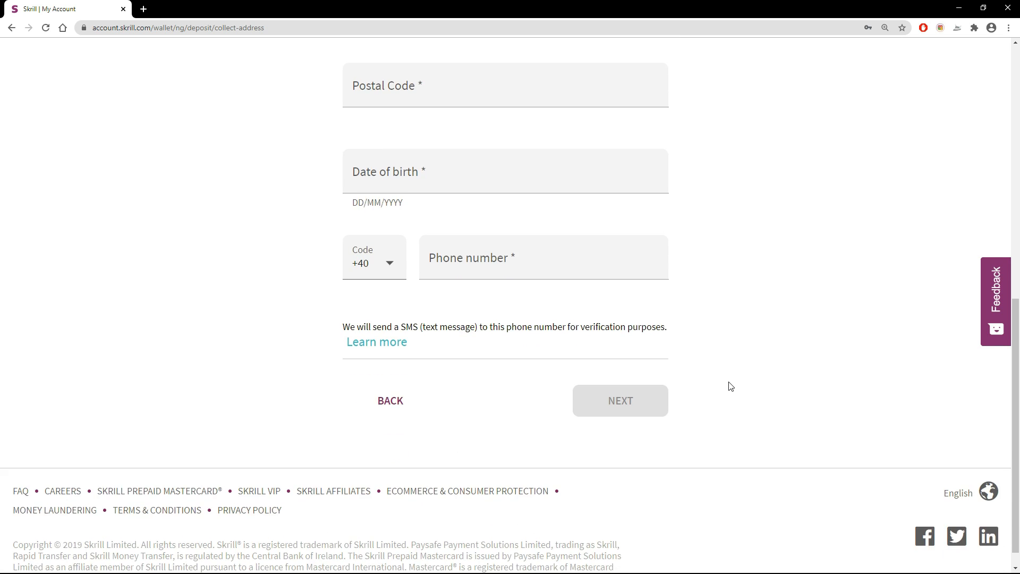
{"action": "scroll", "scroll_direction": "up", "scroll_amount": 3}
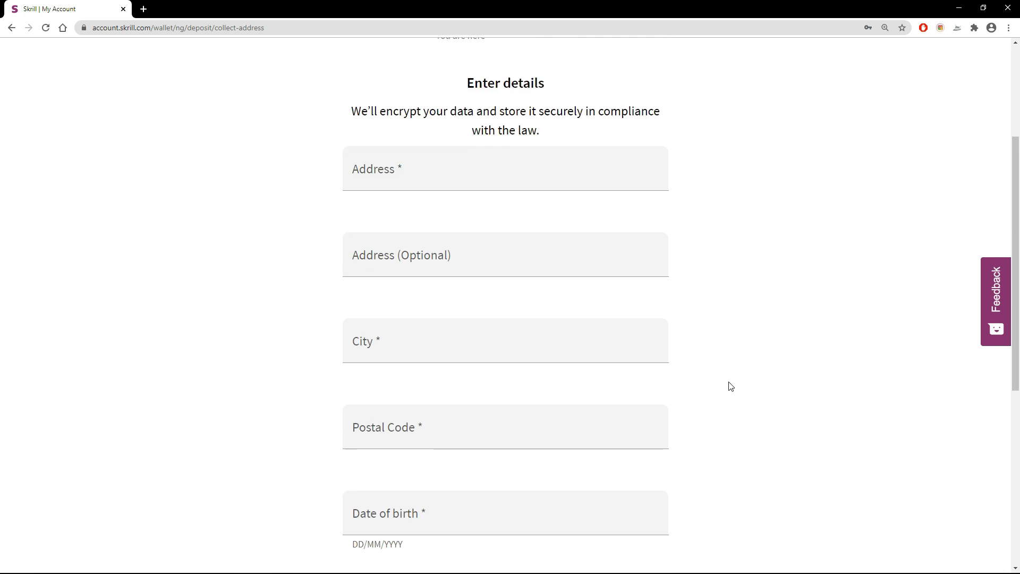
{"action": "scroll", "scroll_direction": "up", "scroll_amount": 3}
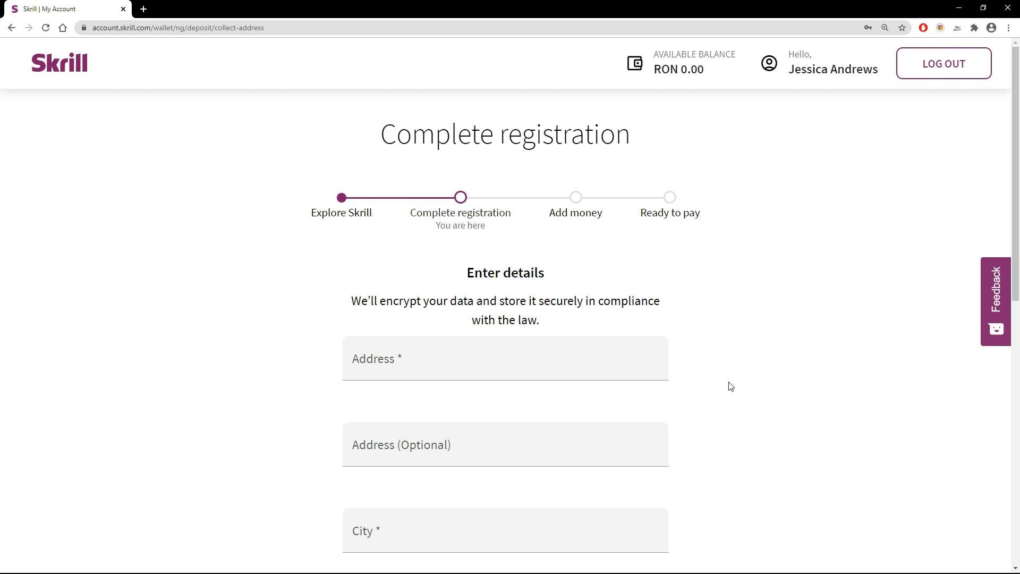